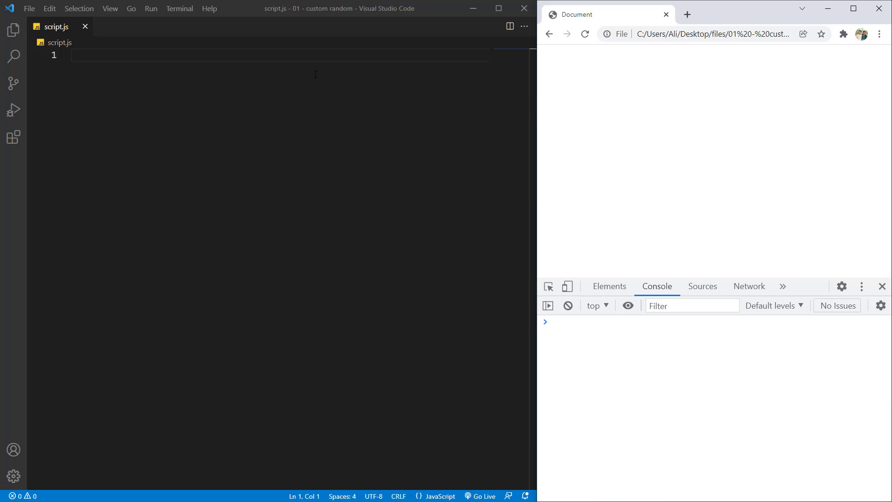
mouse_move(166, 58)
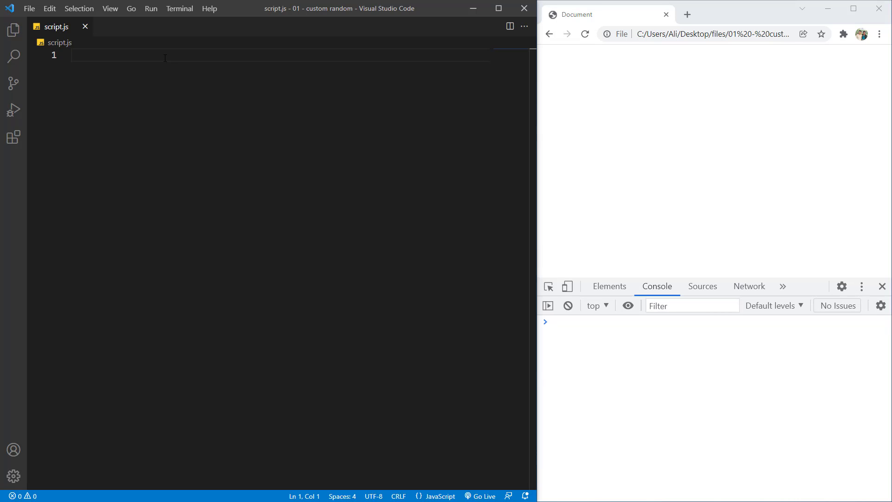
Add a blank second line to the empty script.js file
key(Enter)
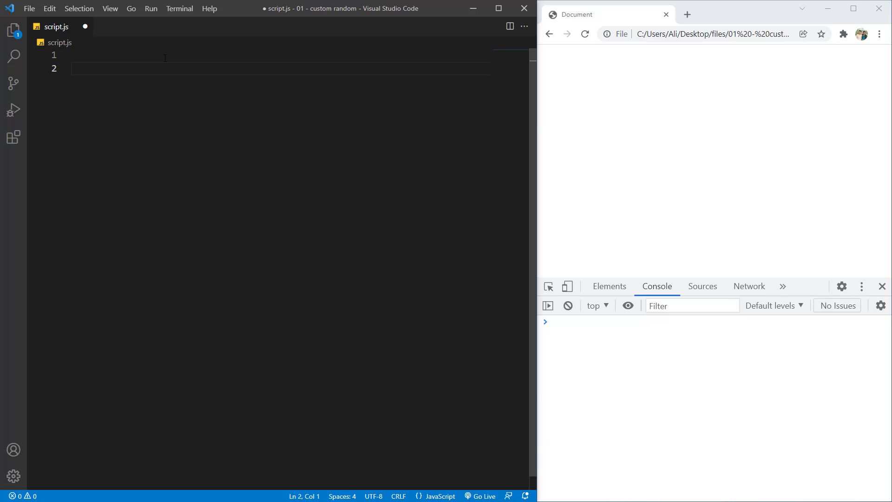
Declare const rand = (max = 10) => { } with an empty body
text(const rand =)
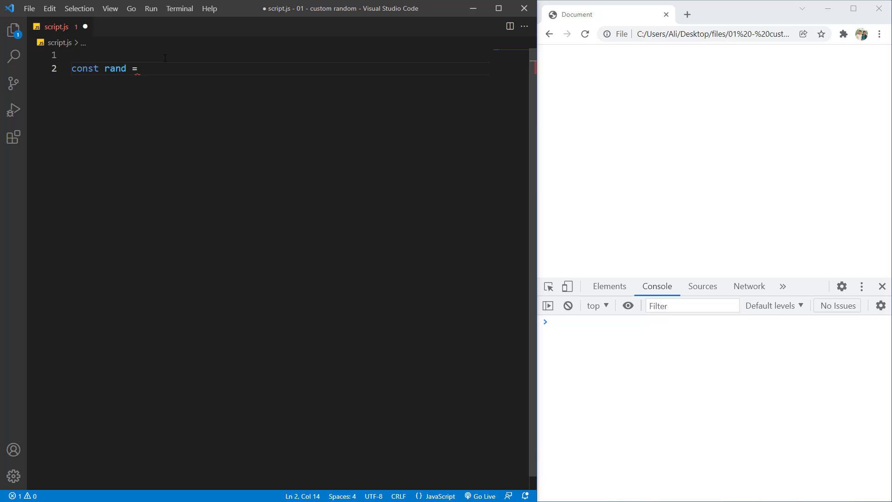
text(() => {)
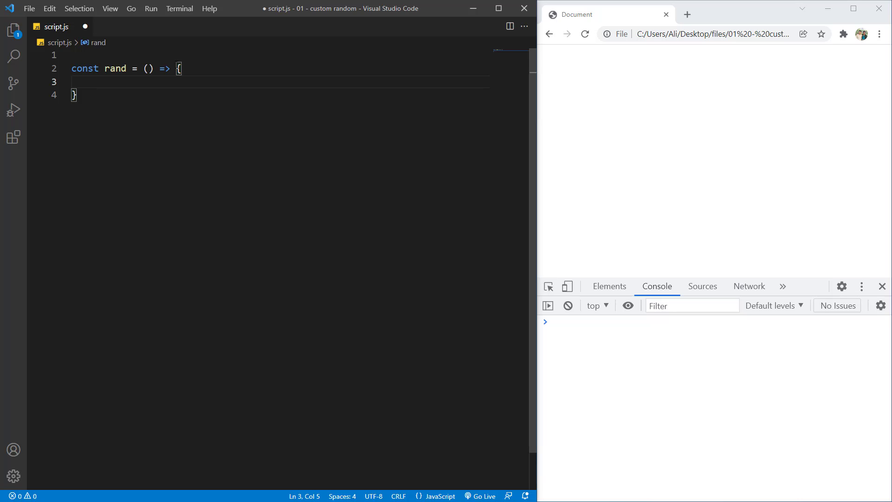
text(ma)
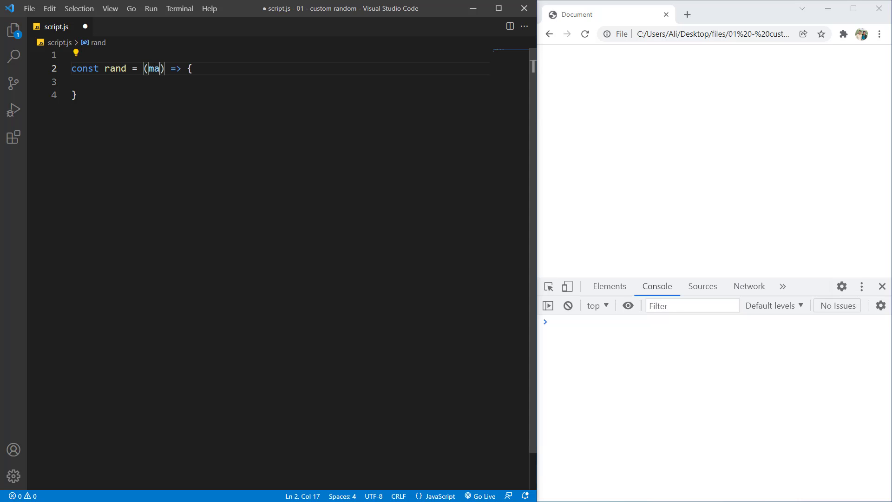
text(x =)
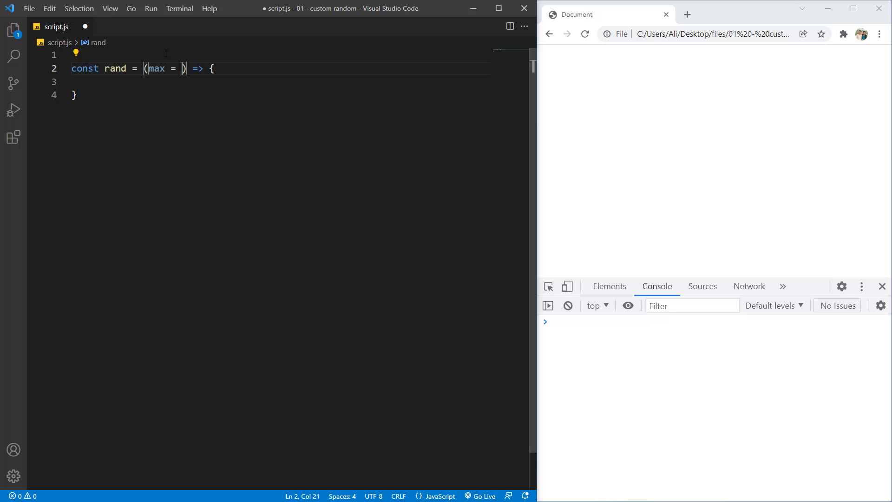
text(10)
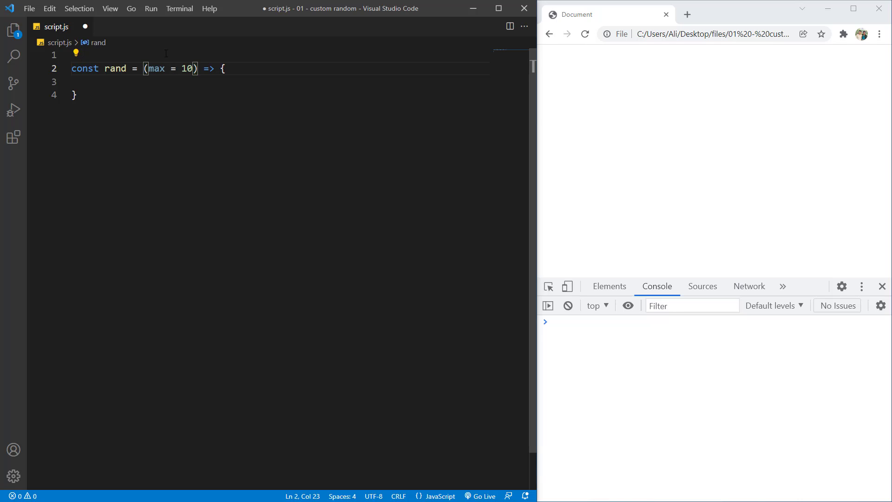
mouse_move(116, 68)
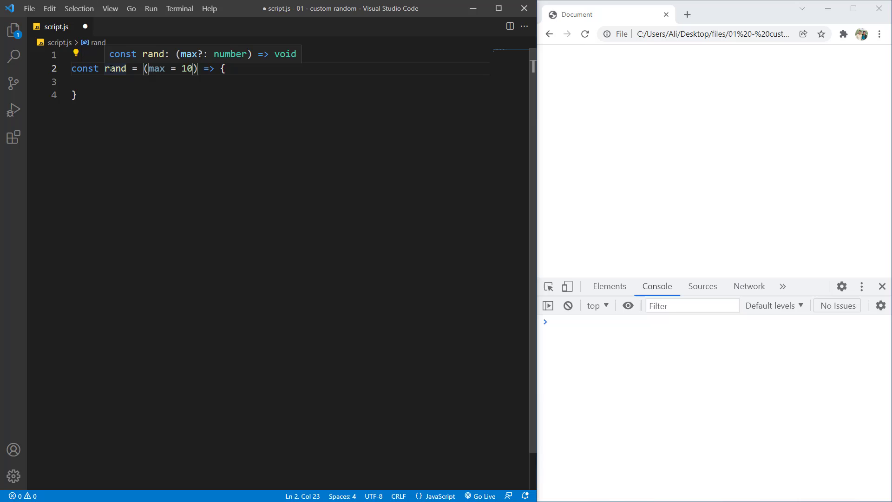
mouse_move(155, 69)
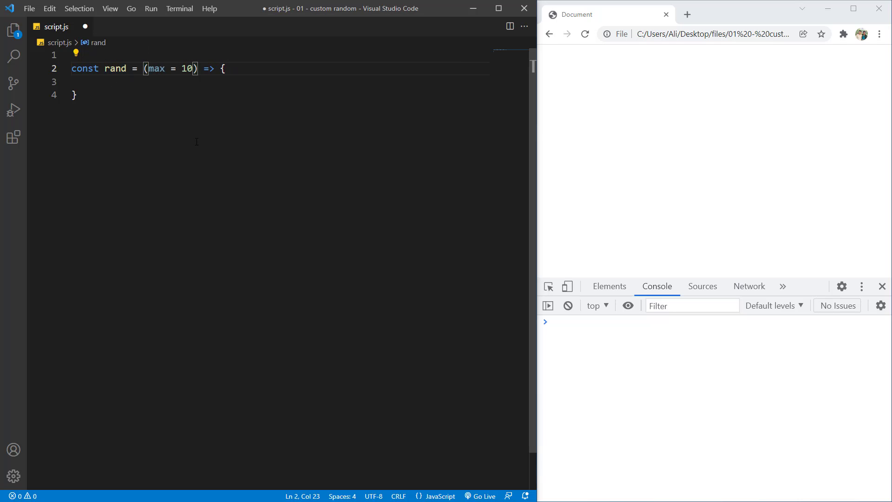
mouse_move(156, 68)
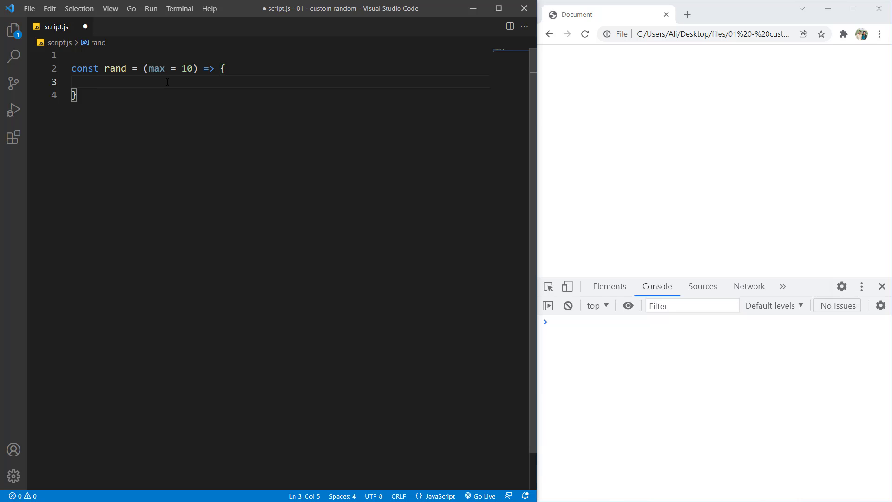
Set time = new Date().getTime(), randValue = time, and return randValue inside rand
text(time)
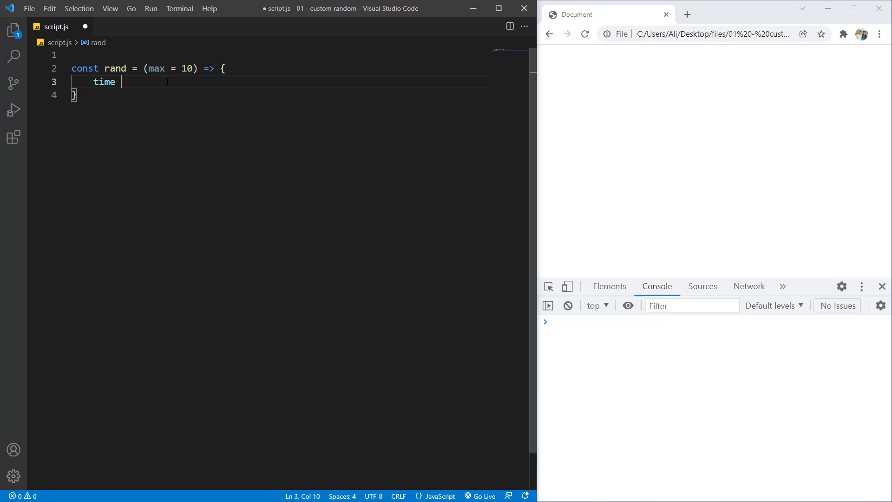
text(= new)
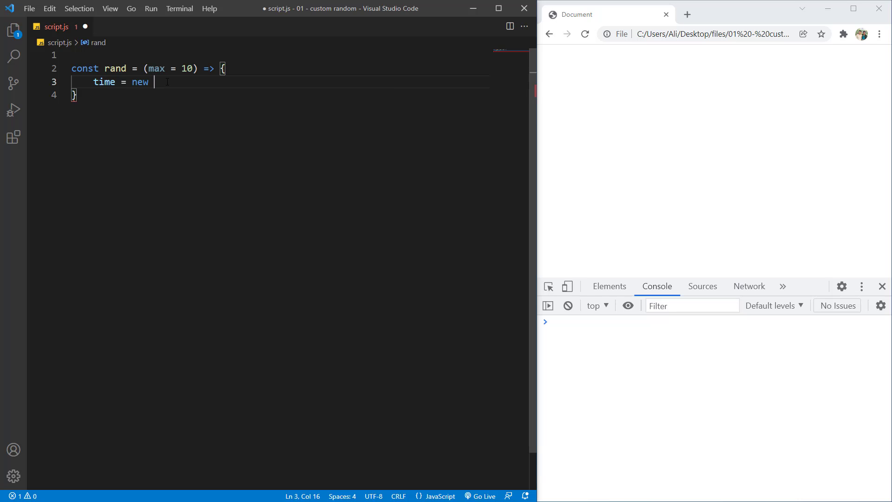
text(Date().getTime())
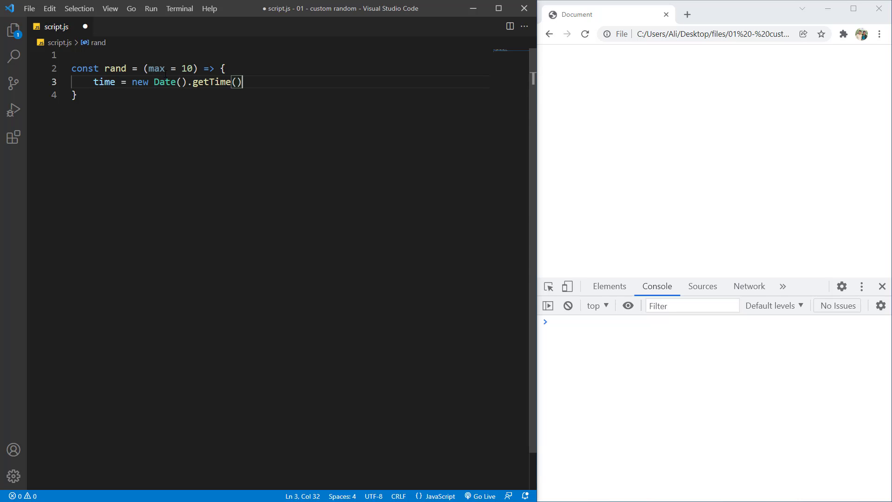
mouse_move(192, 97)
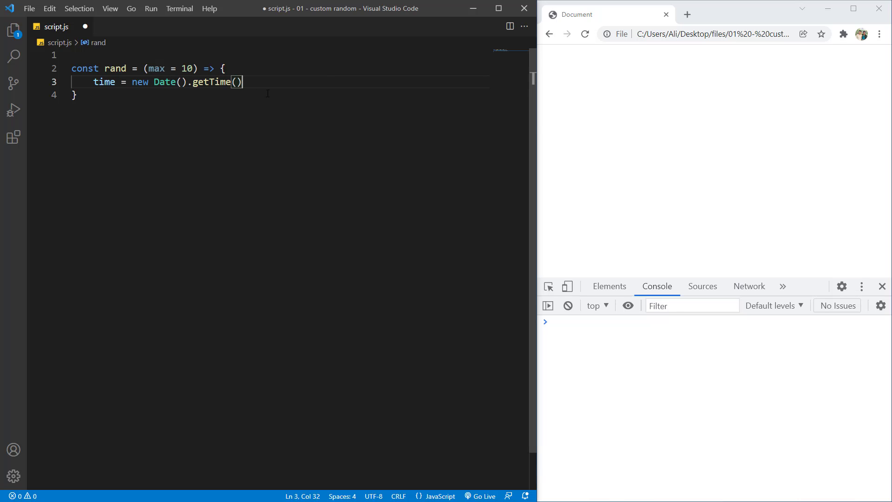
text(randValue = time)
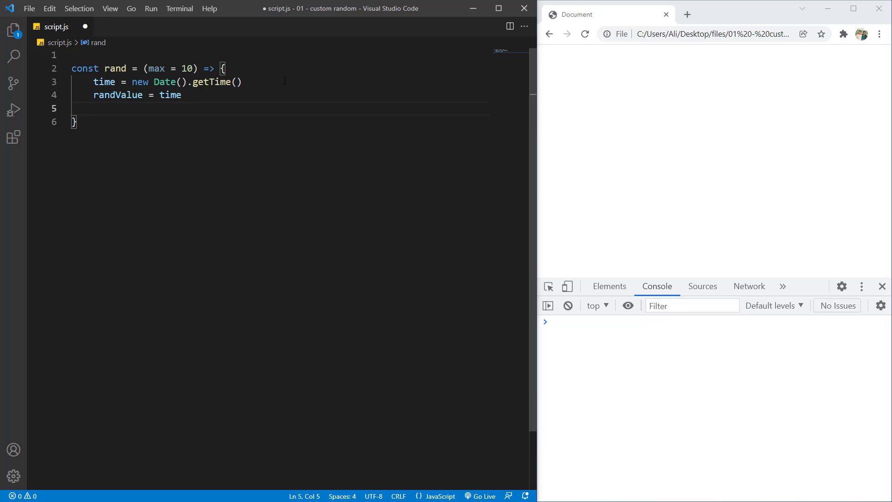
text(retrun randValue)
text(conso)
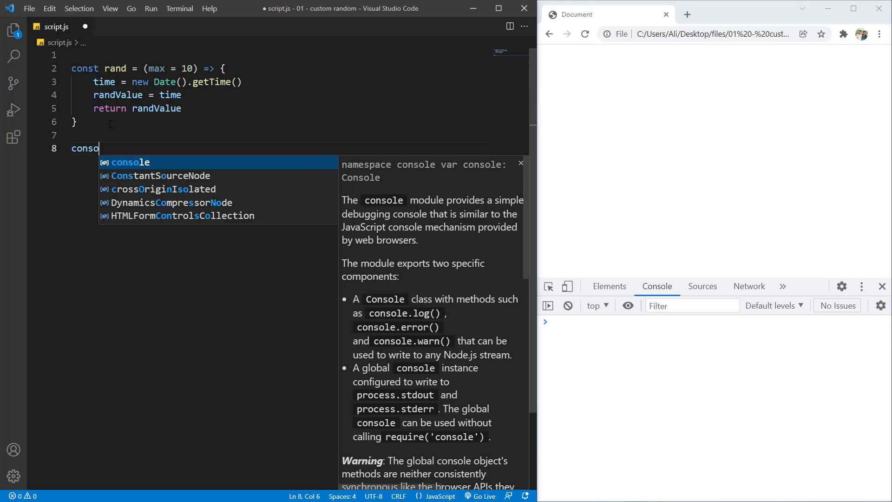
Log rand() with console.log and reload Chrome several times to see fresh timestamps
text(.log(rand()
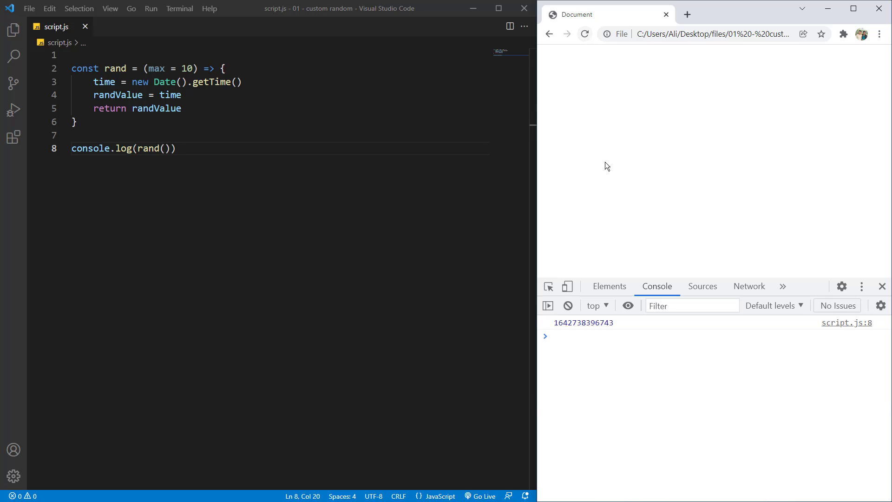
mouse_move(613, 329)
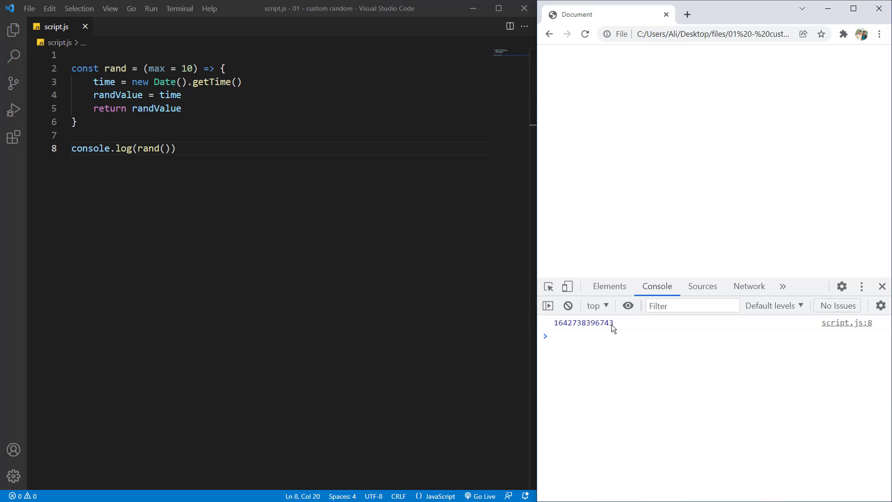
click(584, 33)
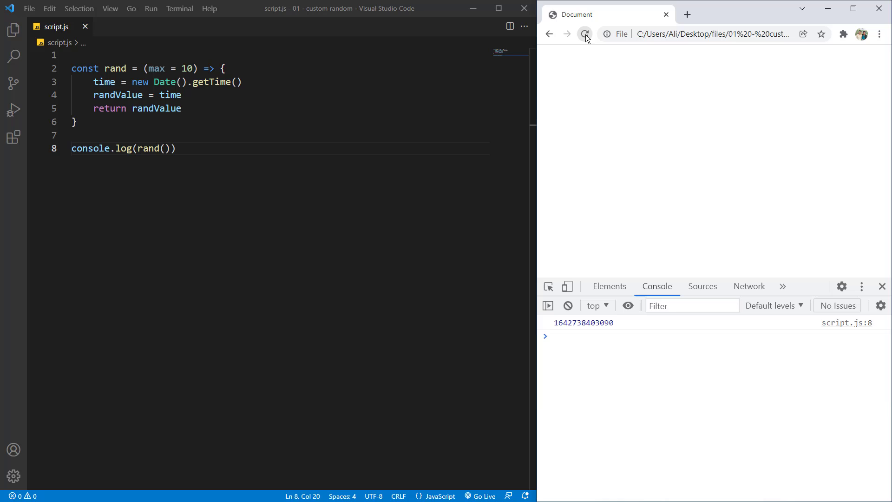
click(585, 33)
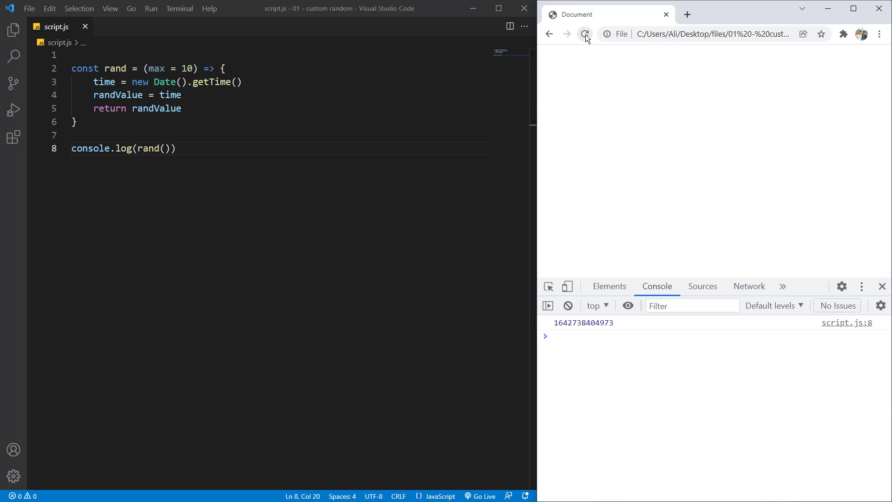
click(585, 33)
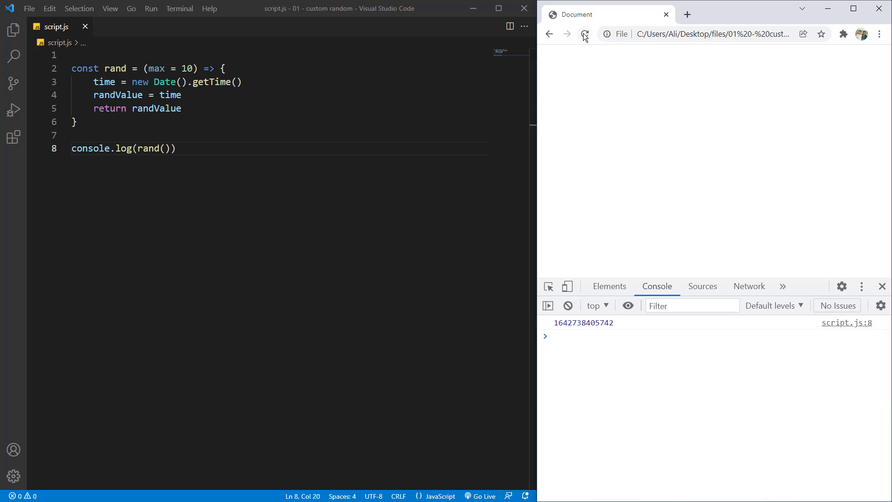
click(584, 34)
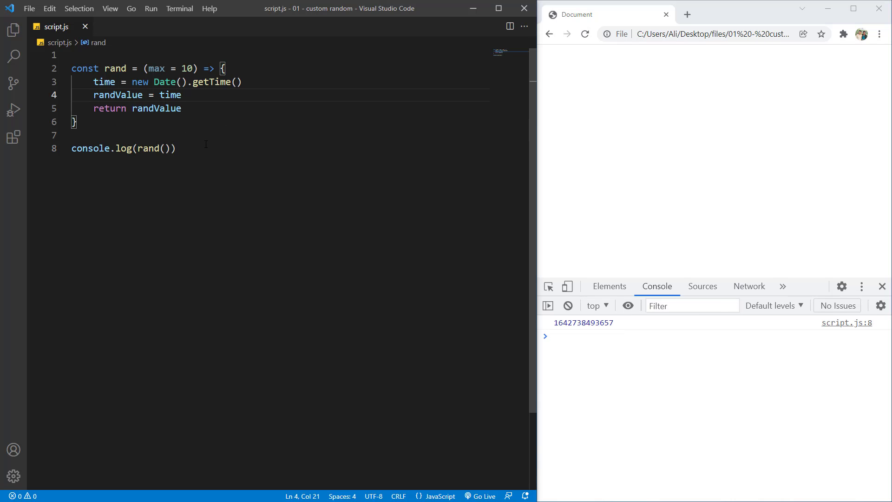
Run six console.log(rand()) calls in Chrome, all logging the identical timestamp
click(177, 149)
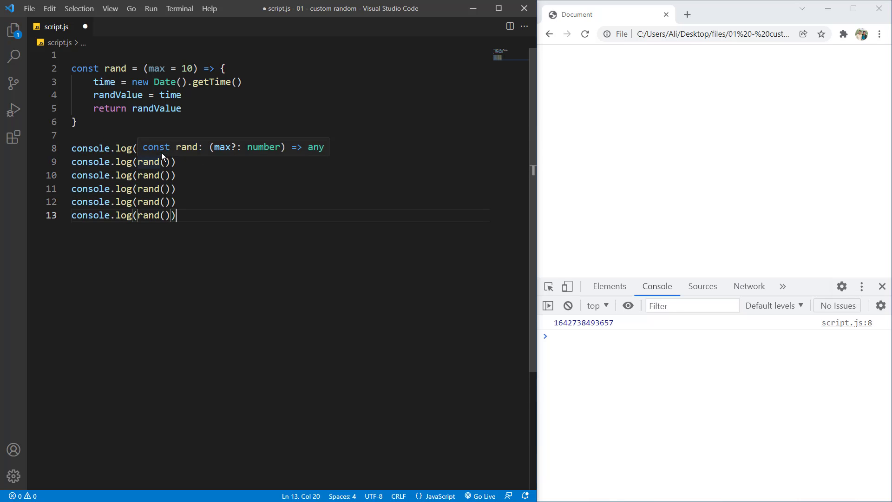
mouse_move(584, 34)
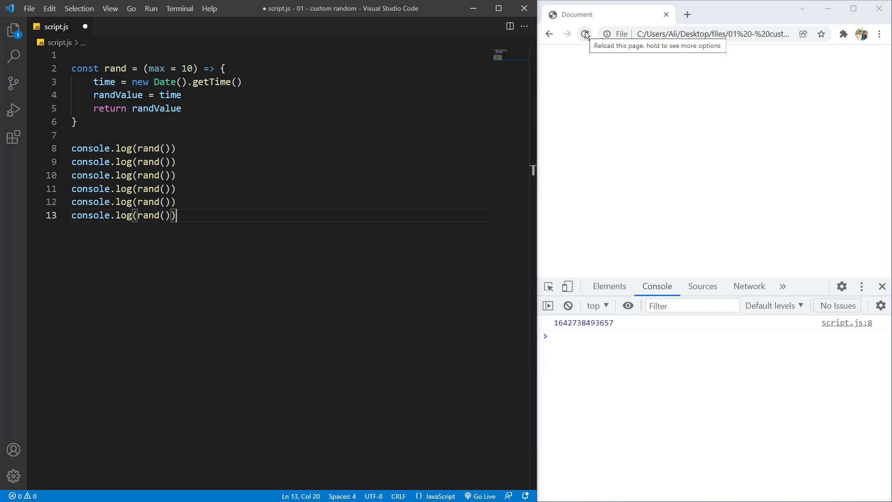
click(585, 33)
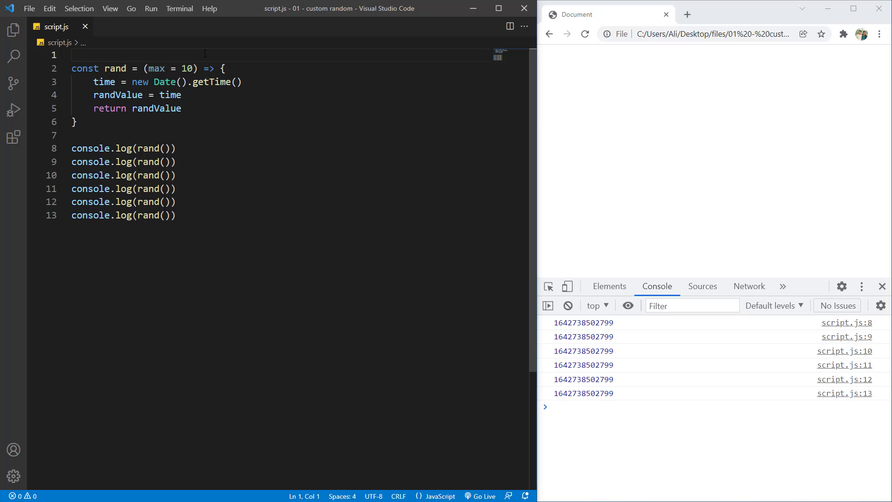
key(Enter)
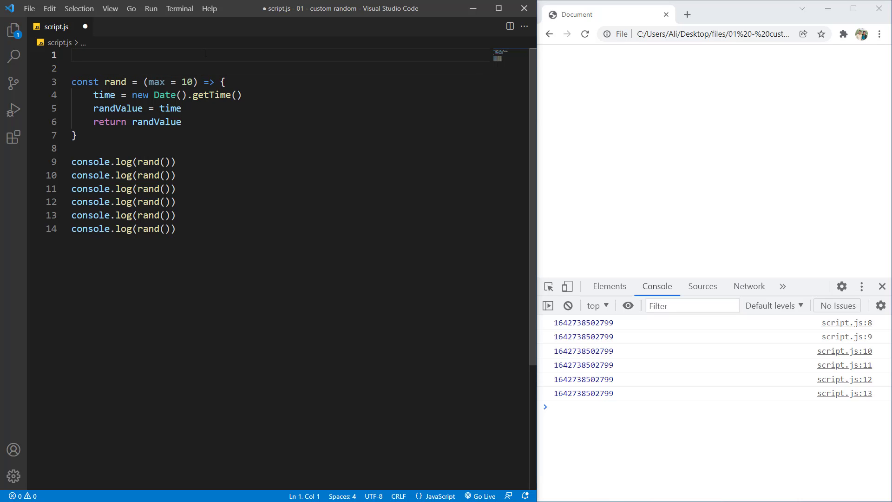
Declare let counter = 1 and let prevRand = 1, and add counter++ inside rand
text(let counter)
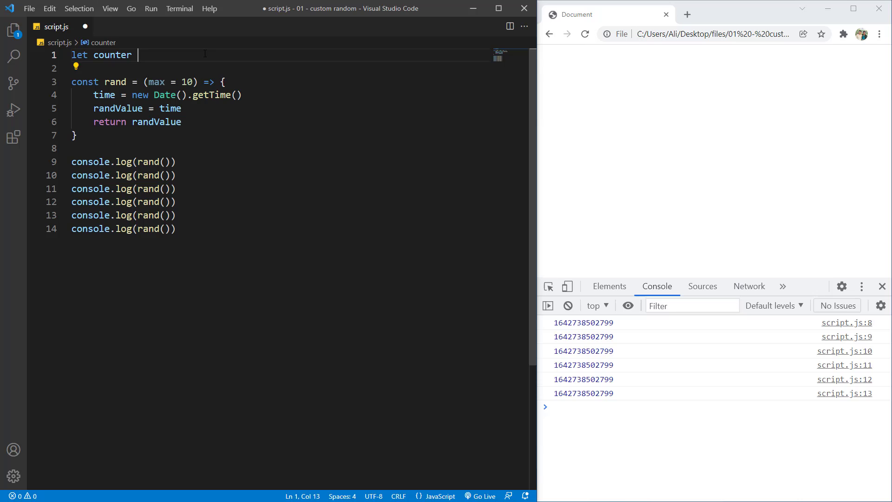
text(= 1)
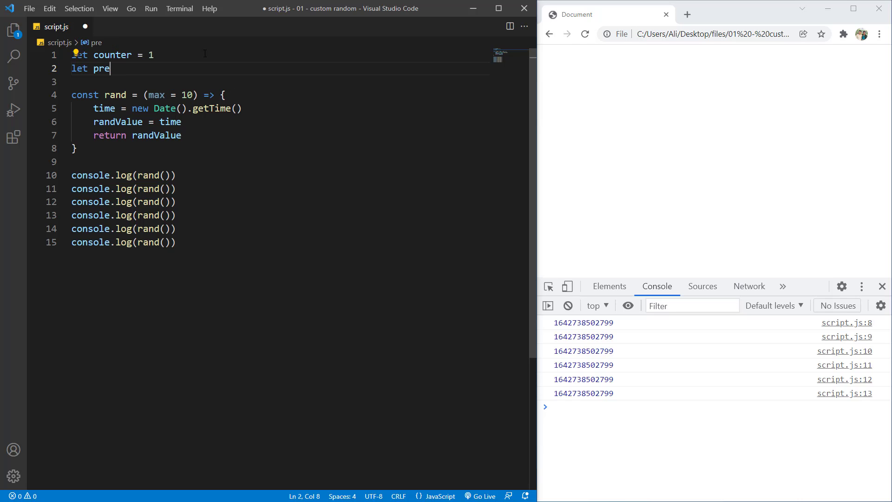
text(vRand = 1)
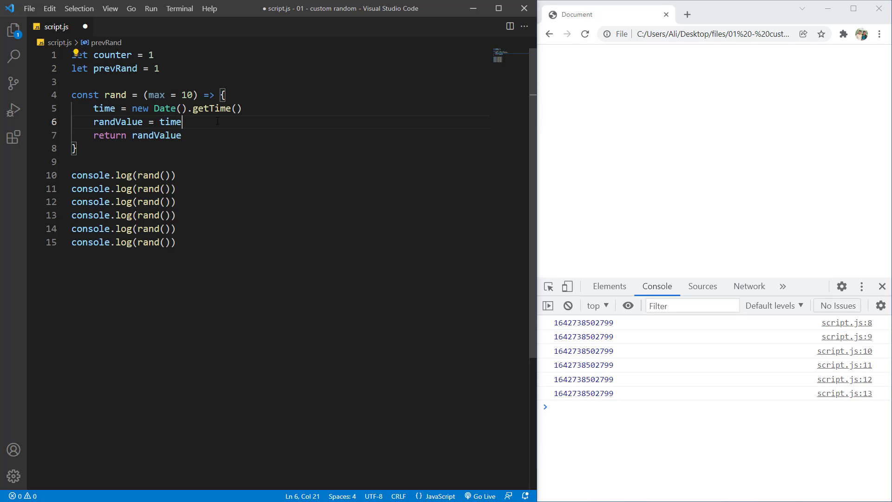
text(counter++)
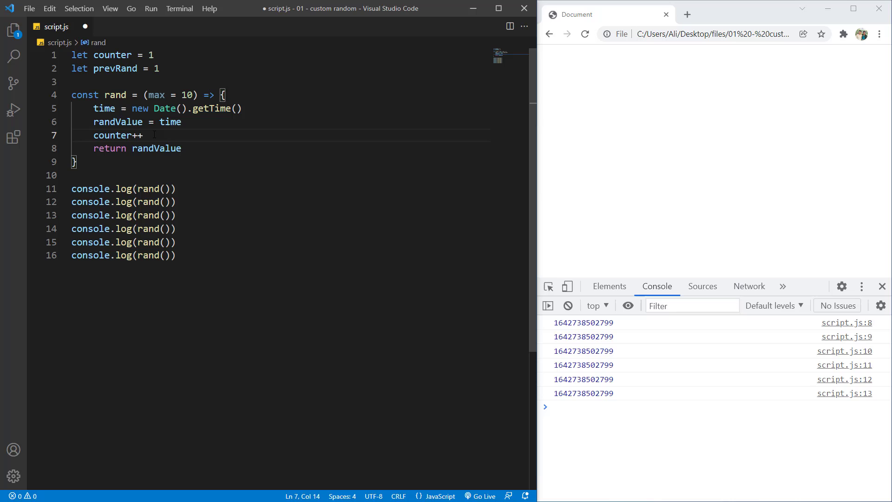
click(146, 135)
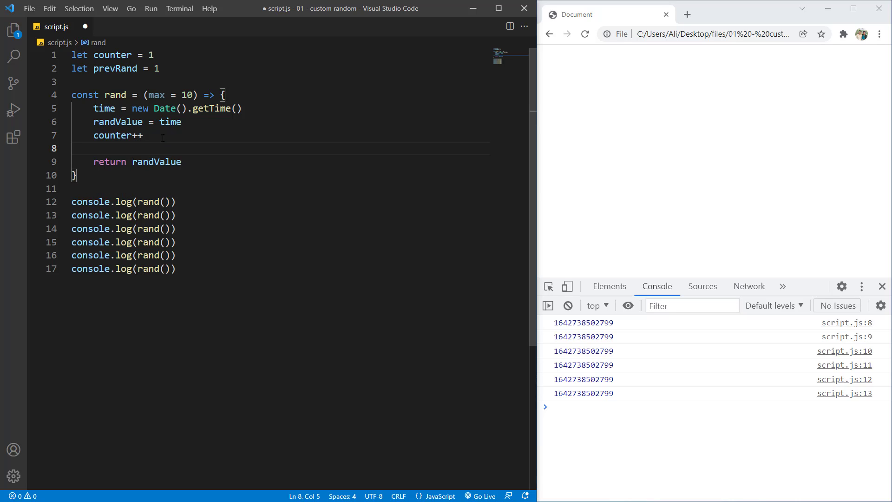
Store randValue in prevRand at the end of rand
text(pre)
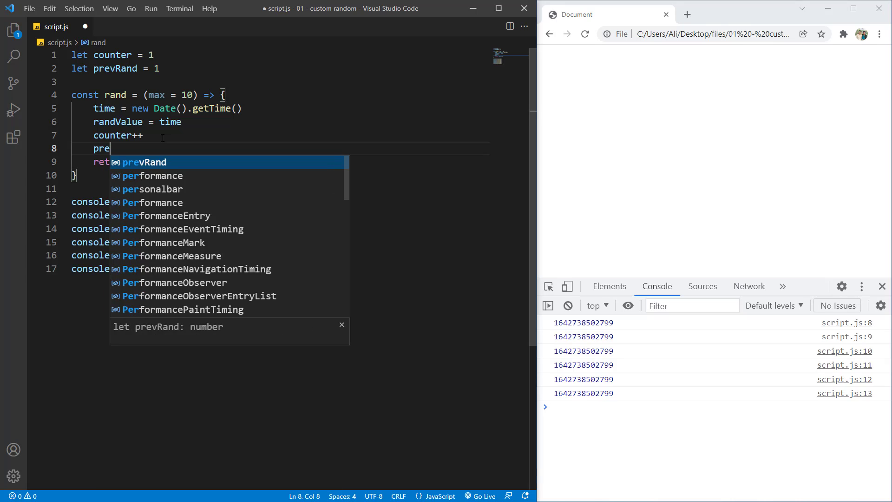
text(vRand = randValue)
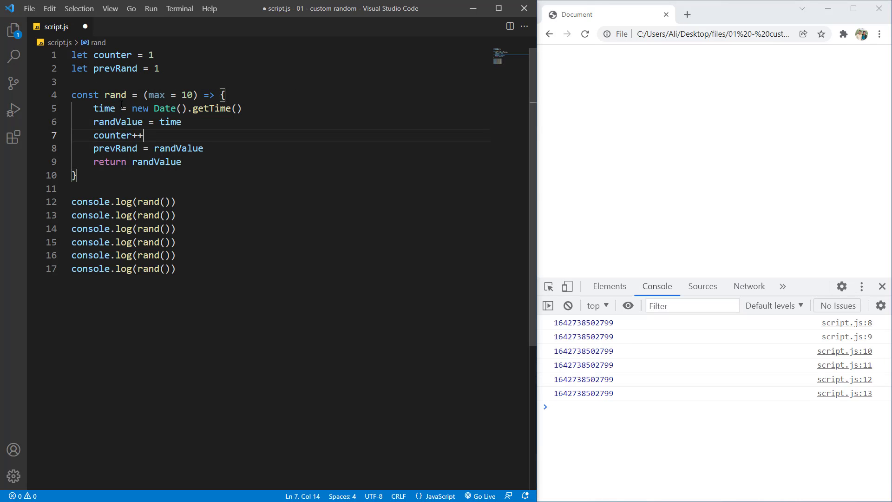
click(182, 121)
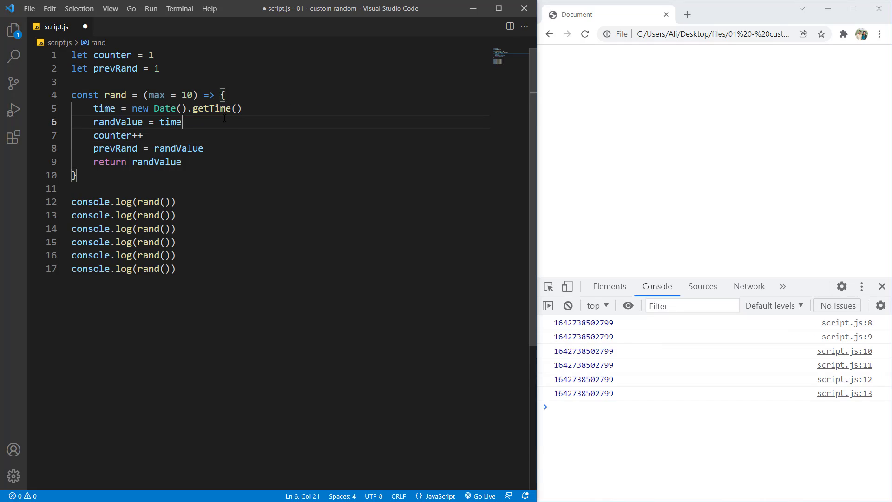
mouse_move(580, 328)
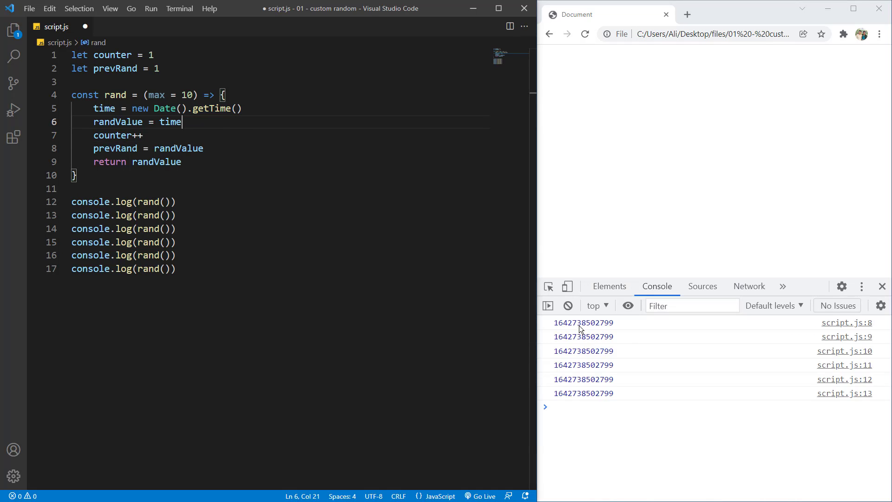
mouse_move(612, 334)
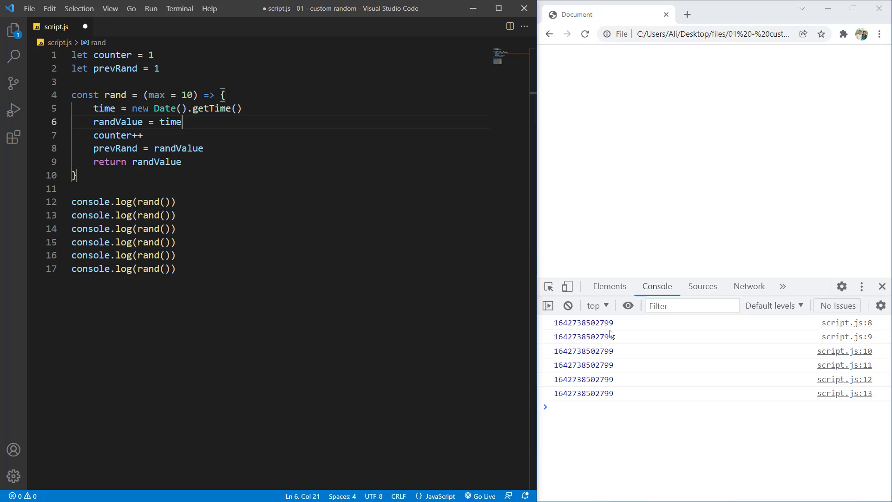
Make randValue = (time / counter) / prevRand and reload Chrome for varied values
text(()
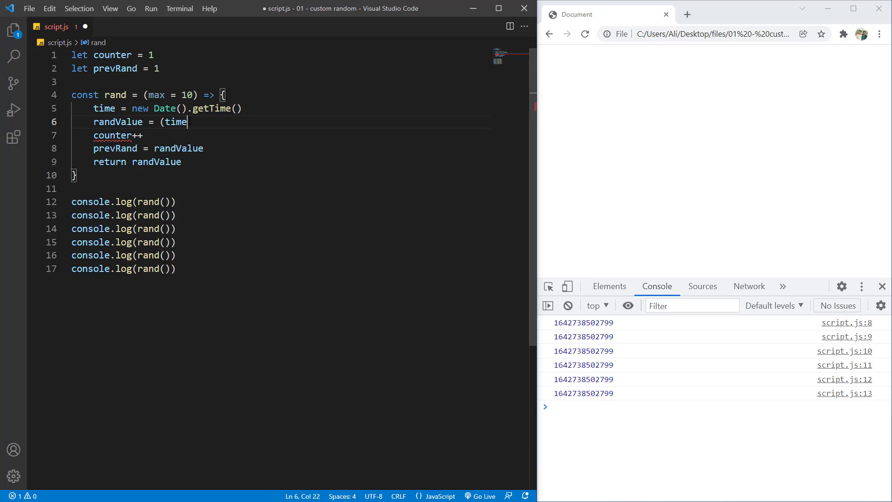
text(/ ))
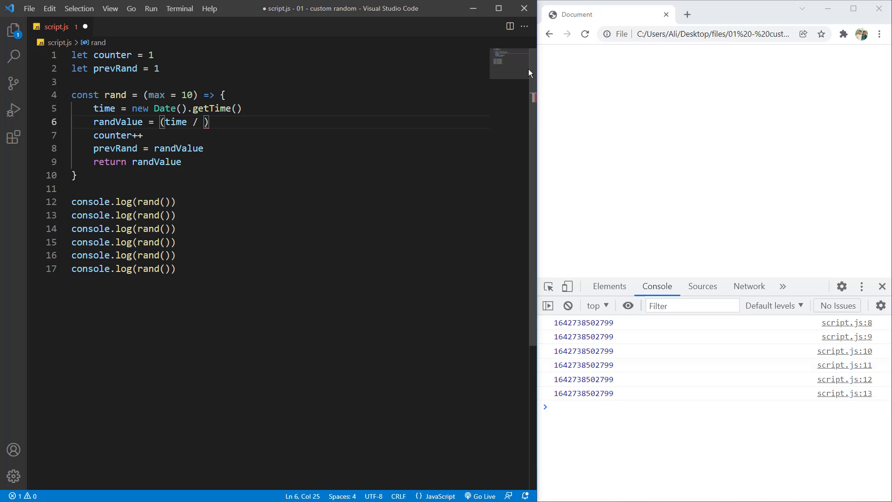
text(counter)
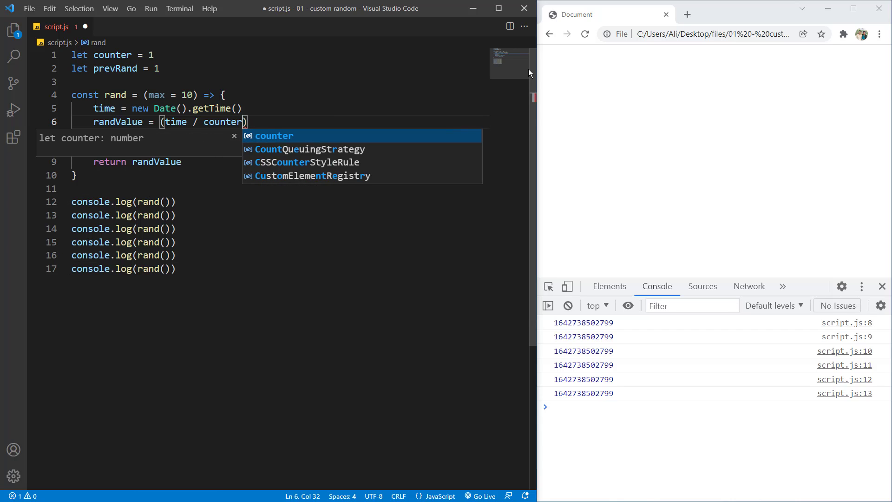
text(/ prevRand)
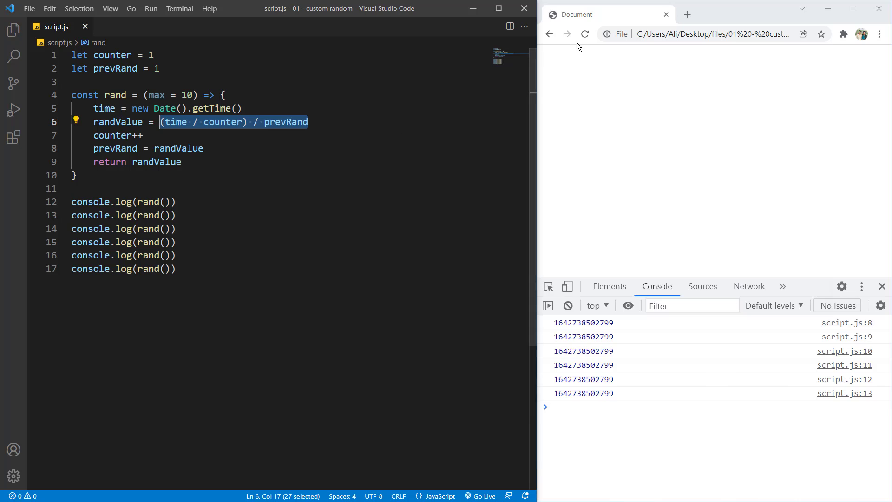
click(584, 33)
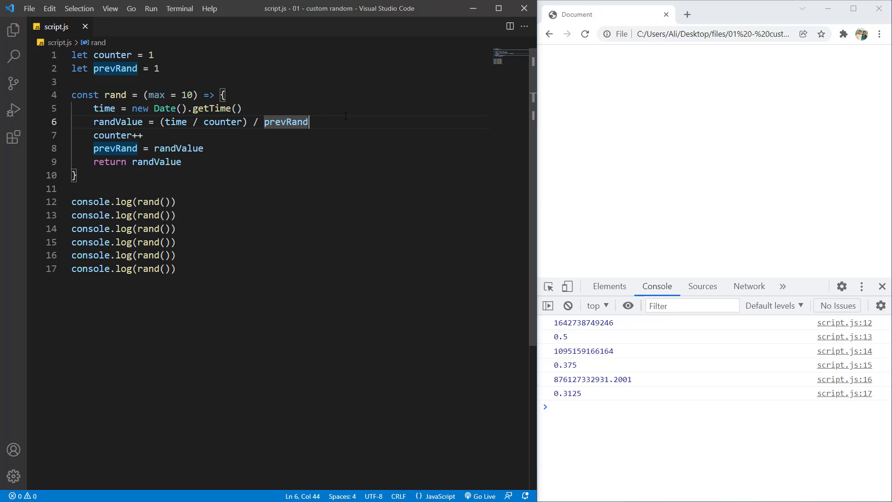
Wrap randValue as ((time / counter) / prevRand) % 10 and reload Chrome for values under 10
double_click(155, 95)
text(()
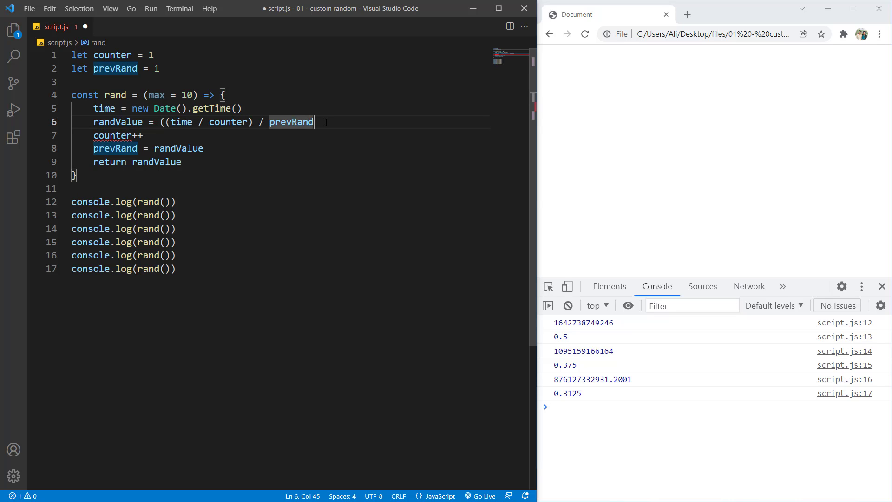
text())
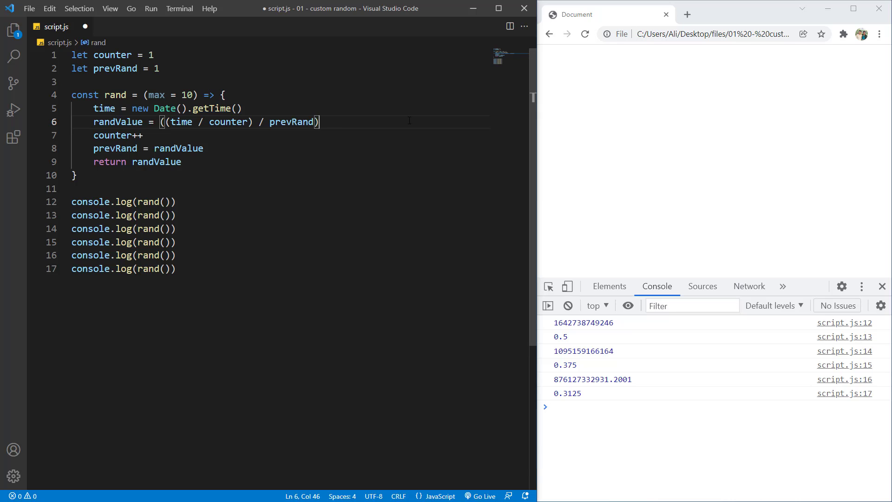
text(% 10)
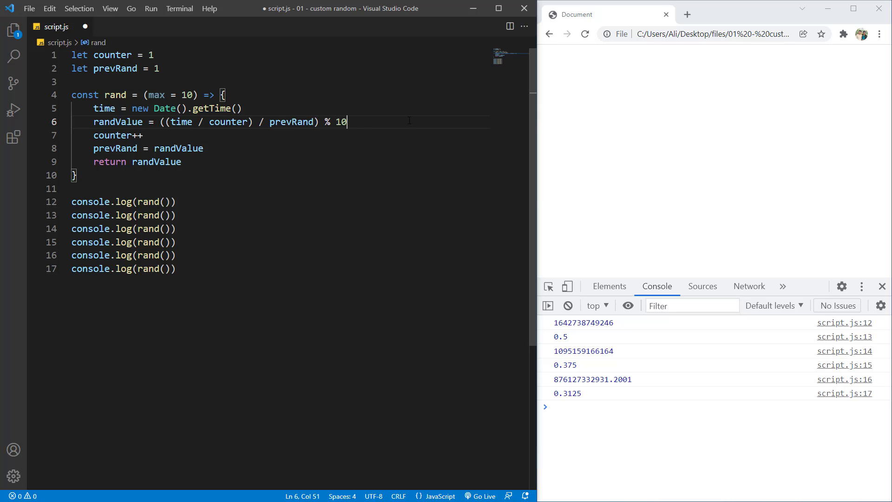
double_click(186, 95)
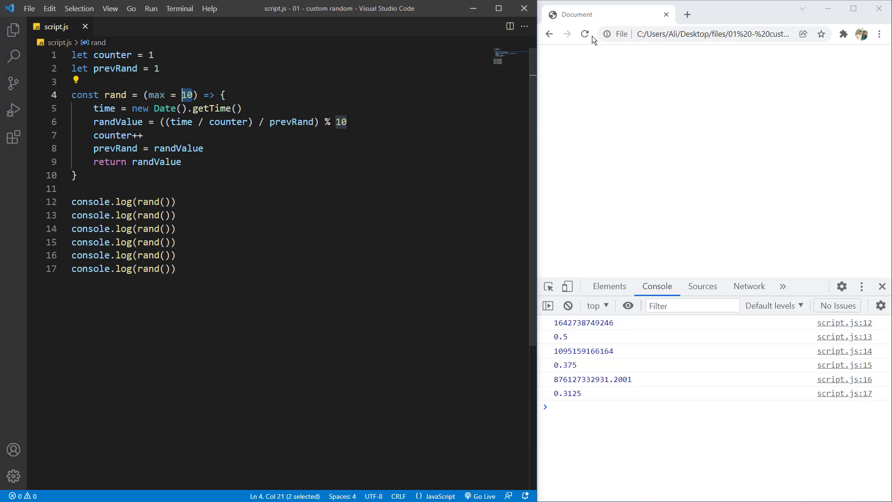
click(585, 33)
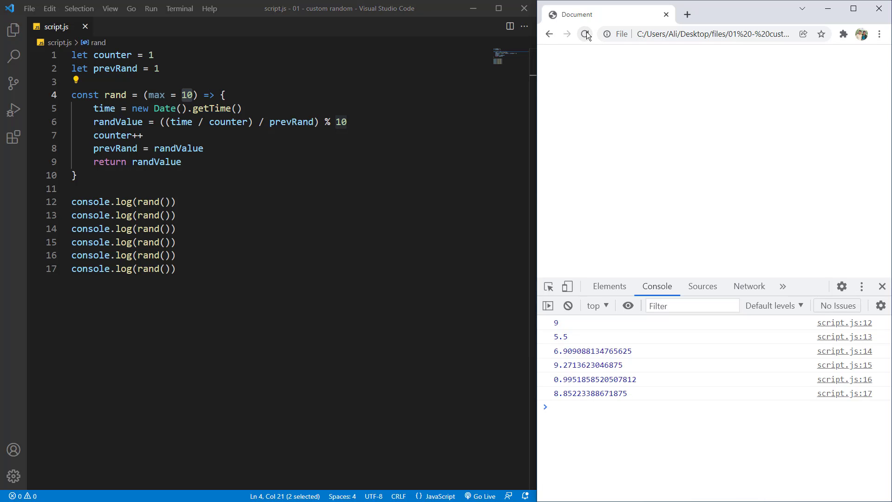
click(567, 34)
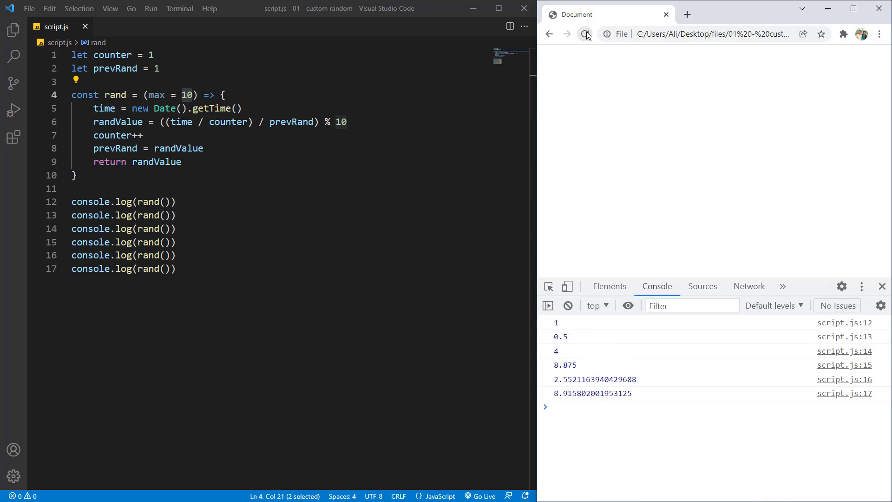
click(585, 34)
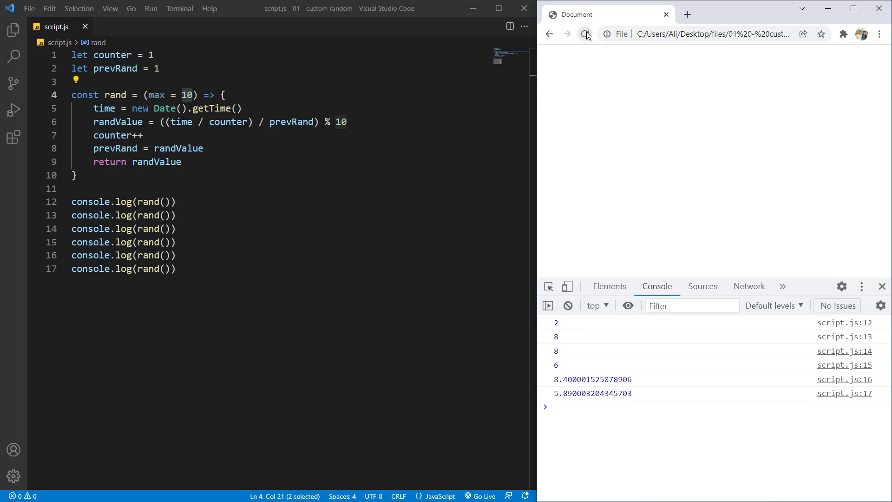
Reload Chrome to reveal 5, 2.5, 0 followed by three NaN results
click(585, 33)
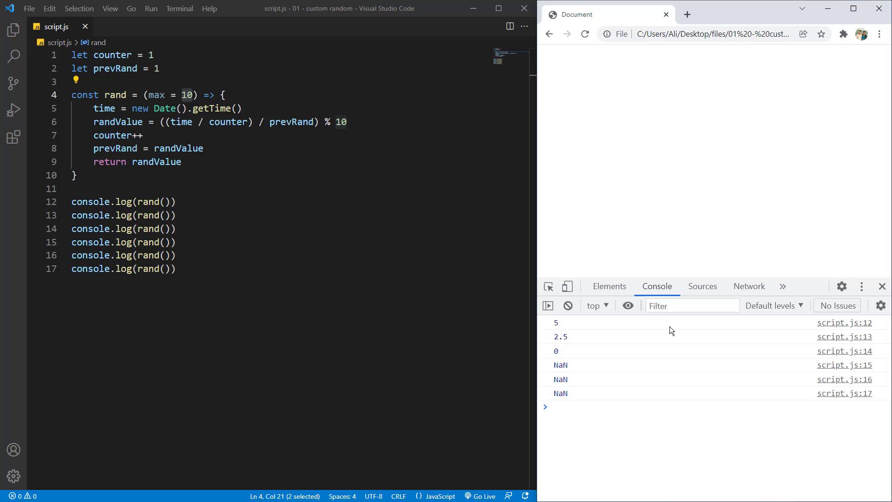
mouse_move(561, 353)
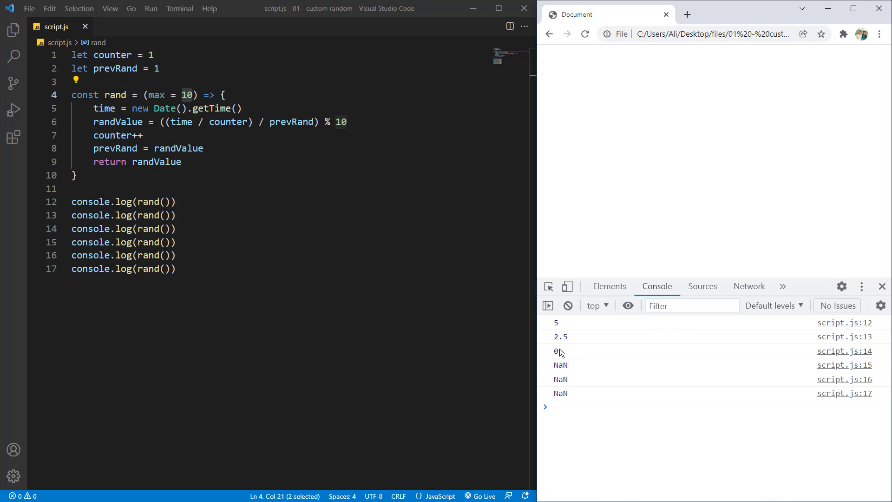
mouse_move(563, 353)
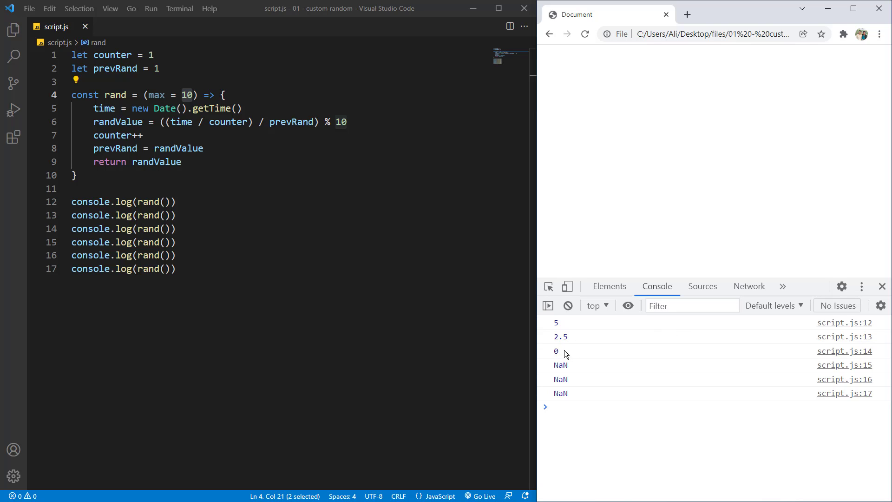
mouse_move(568, 370)
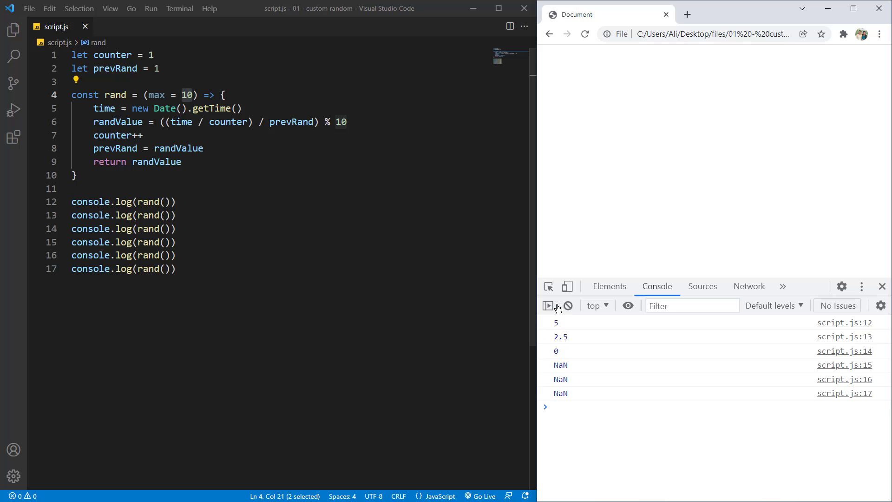
mouse_move(562, 350)
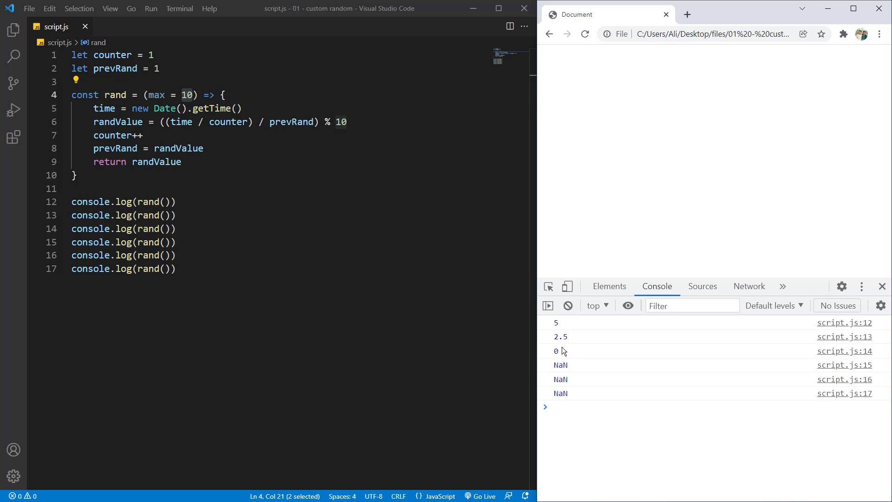
mouse_move(553, 364)
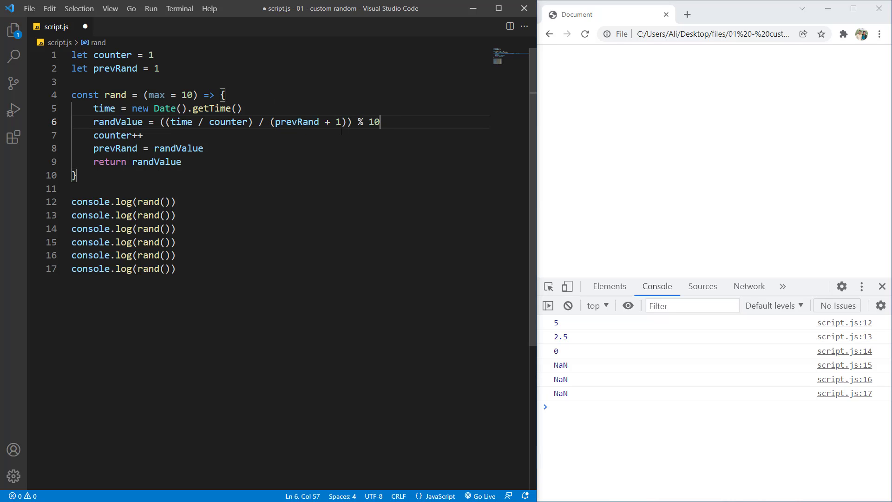
Replace % 10 with % max after the prevRand + 1 fix and rerun in Chrome
click(584, 34)
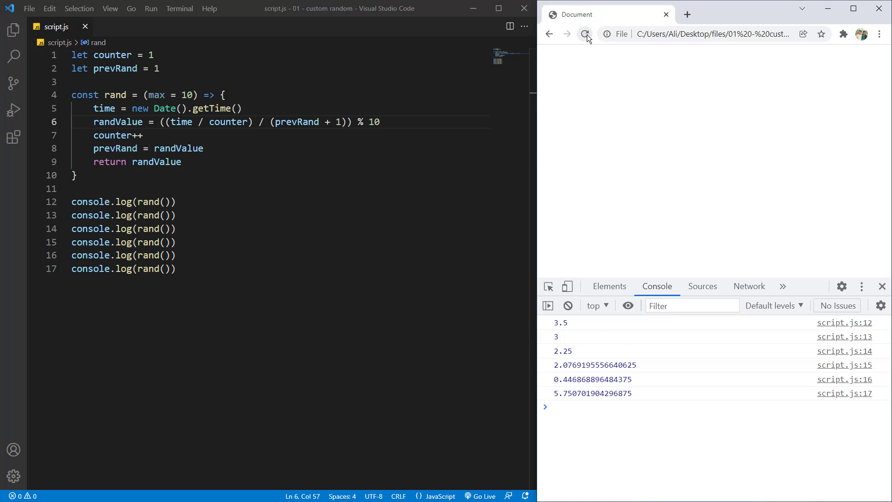
click(585, 33)
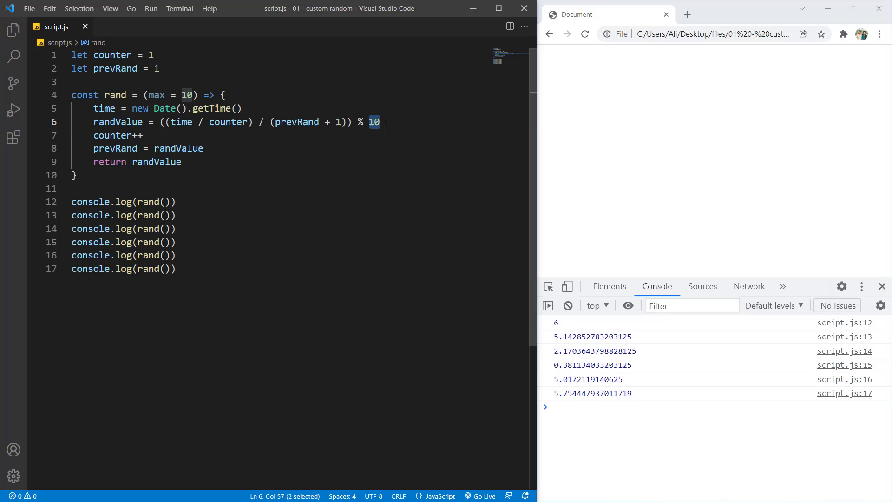
text(max)
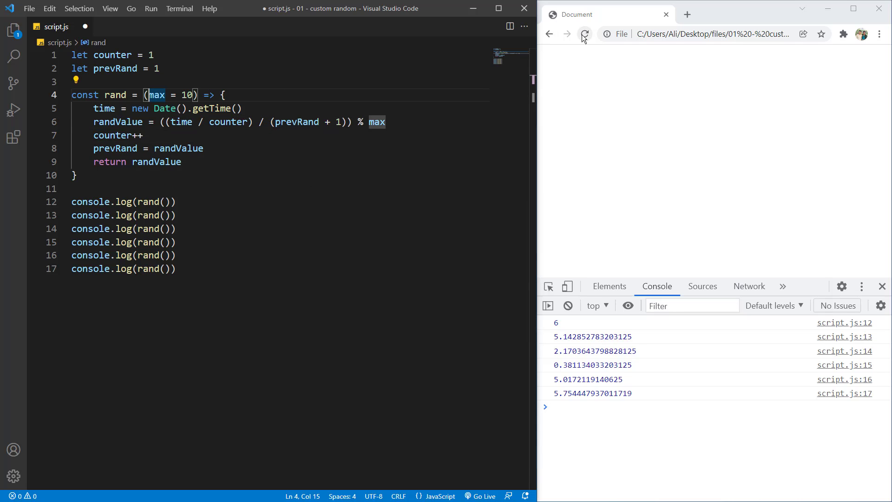
click(584, 33)
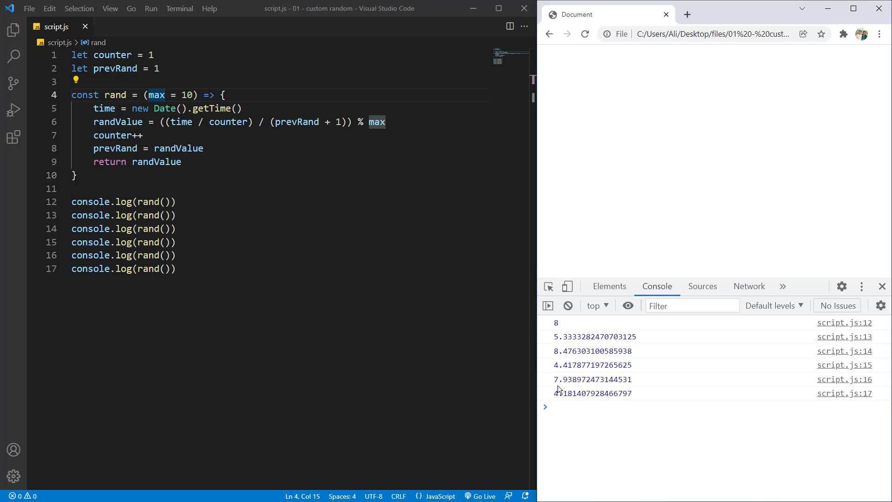
mouse_move(573, 340)
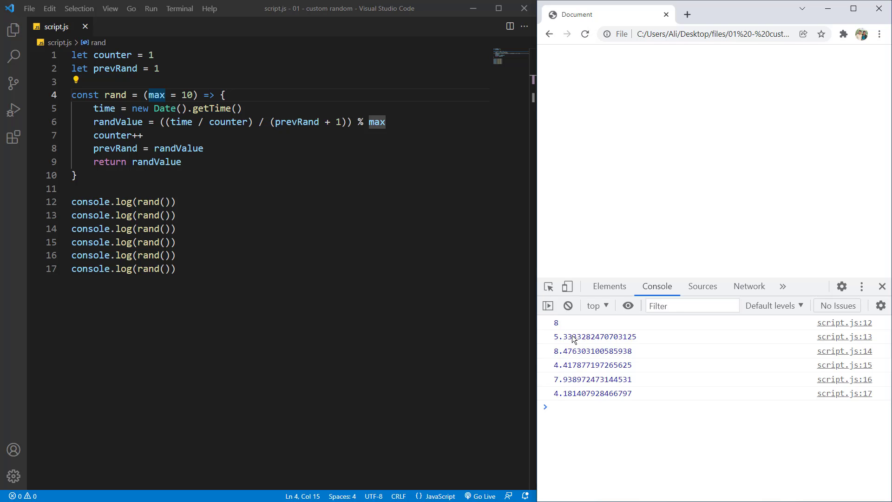
click(131, 162)
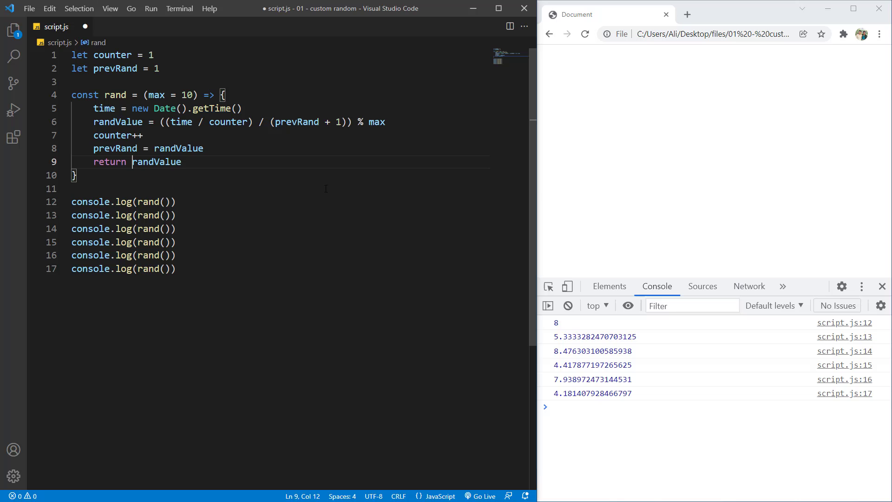
Return parseInt(randValue) from rand, save, and reload Chrome to log whole numbers 0-9
text(parseInt()
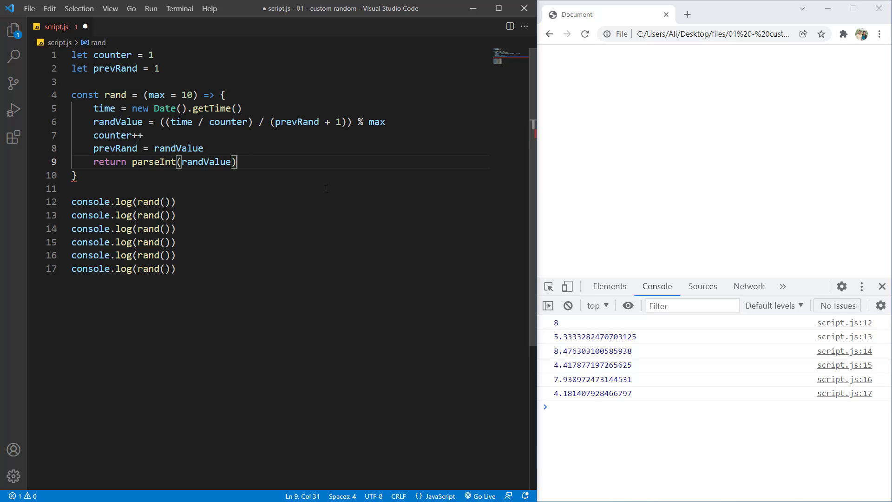
key(ctrl+s)
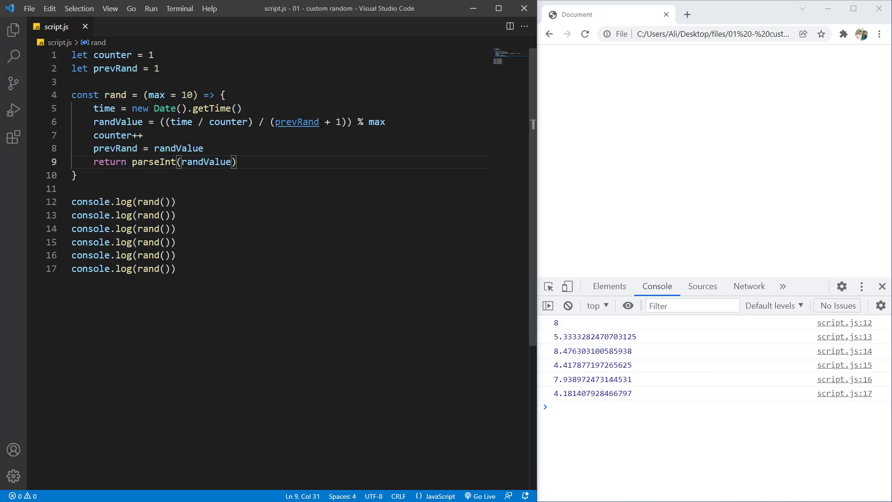
click(585, 35)
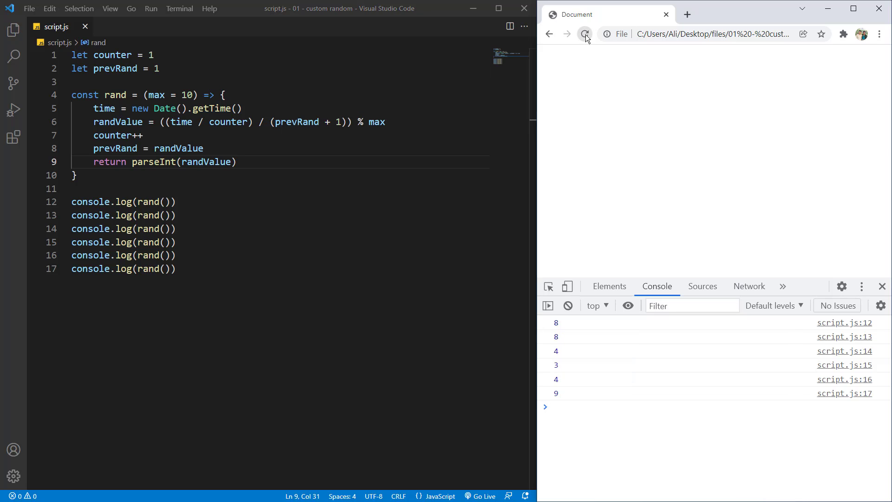
click(584, 34)
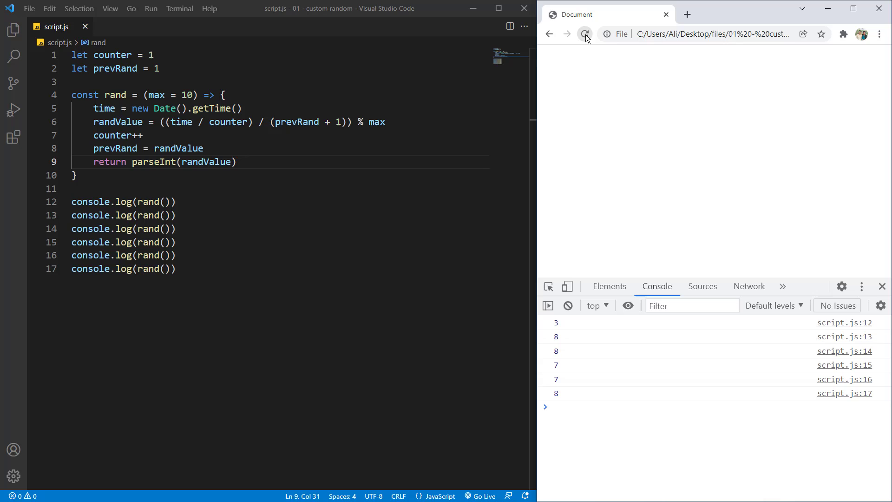
click(584, 33)
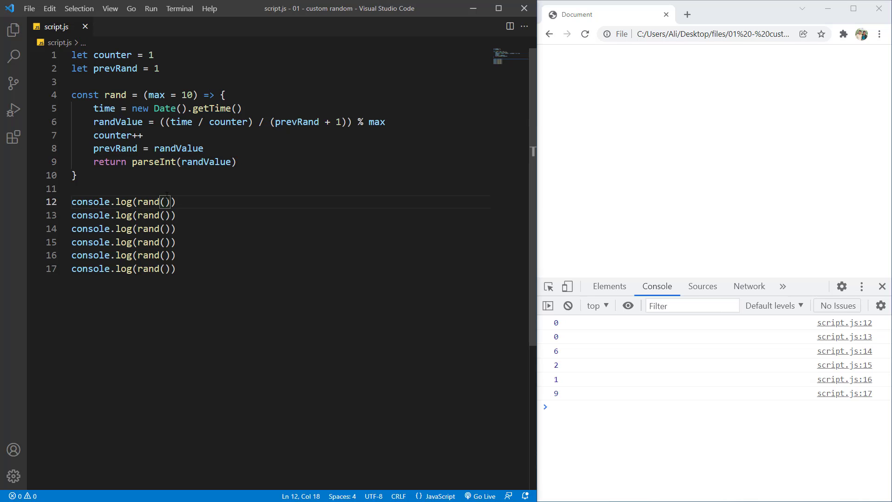
Pass maximums 100, 1000 and 10000 to the first three rand calls and reload Chrome repeatedly
text(100)
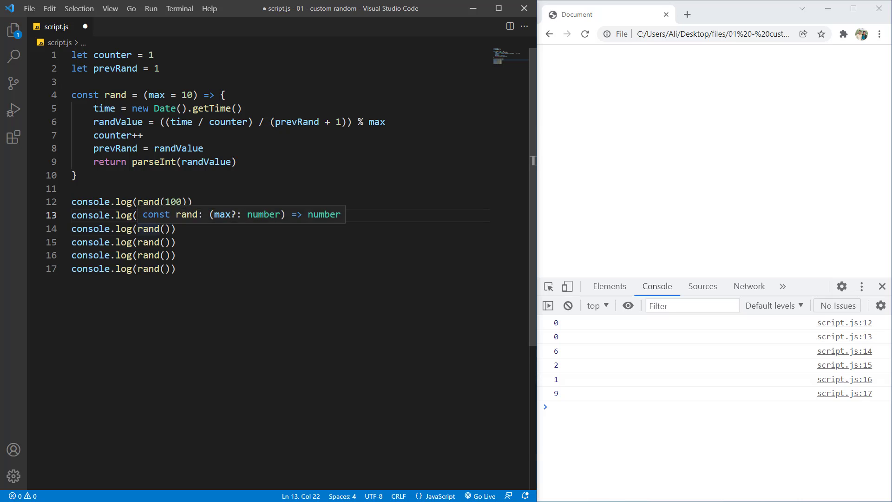
click(585, 34)
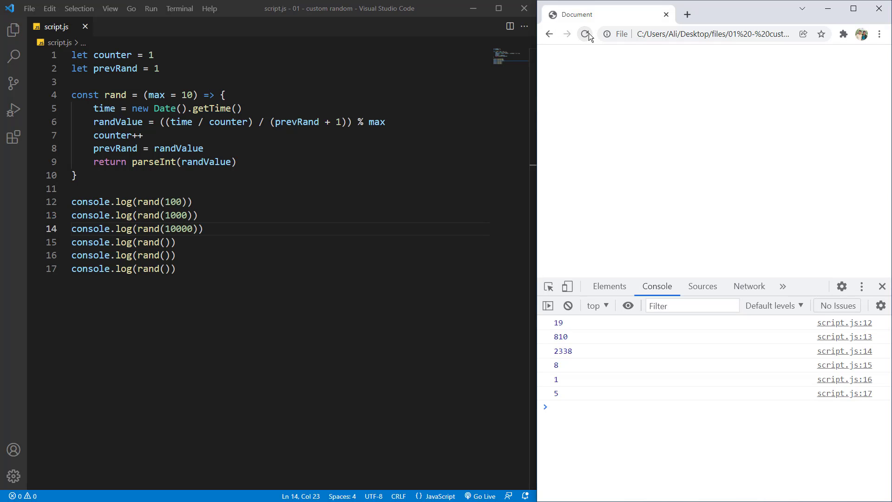
click(587, 33)
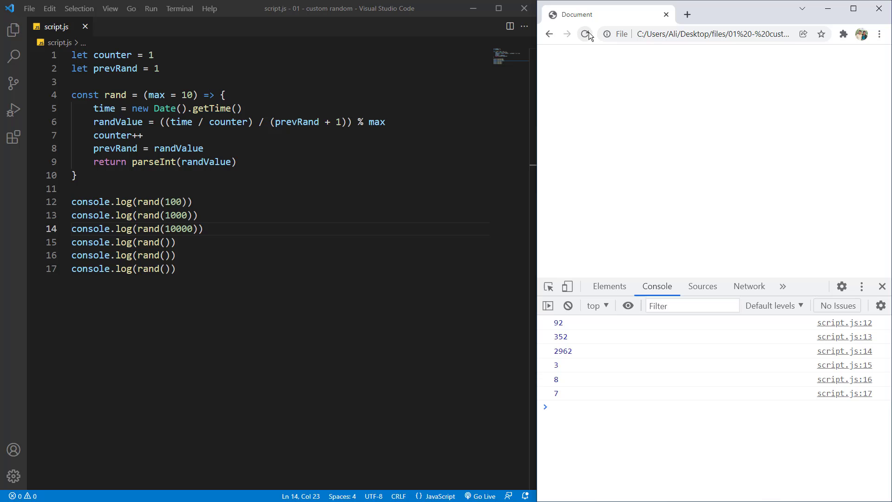
click(585, 34)
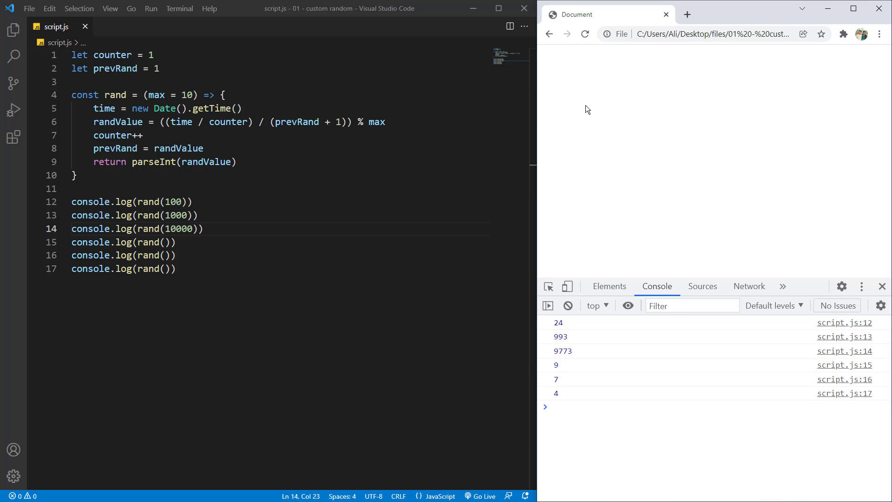